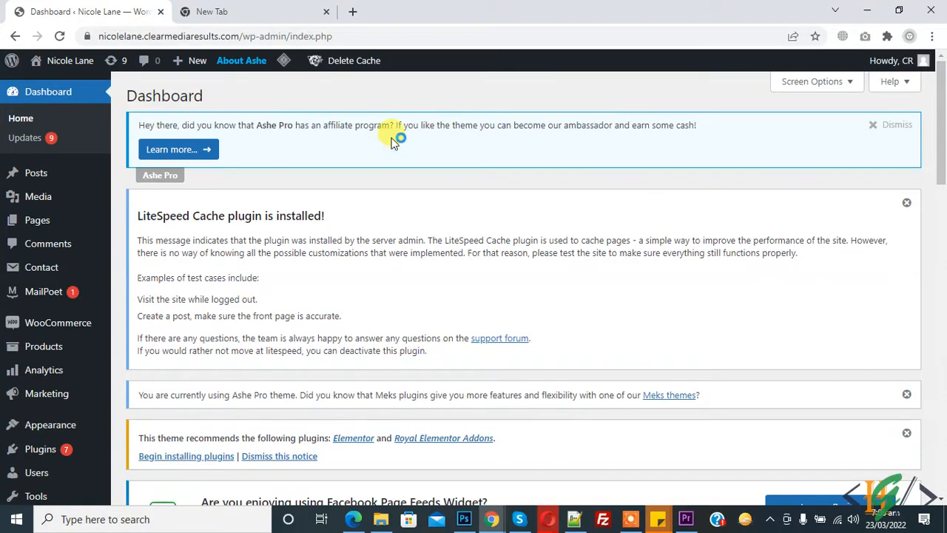
pyautogui.moveTo(536, 154)
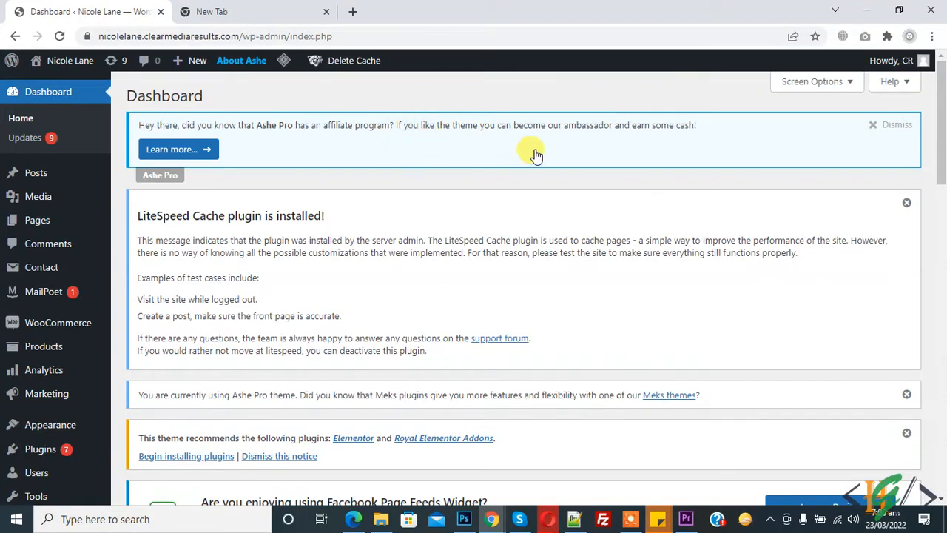
pyautogui.moveTo(555, 166)
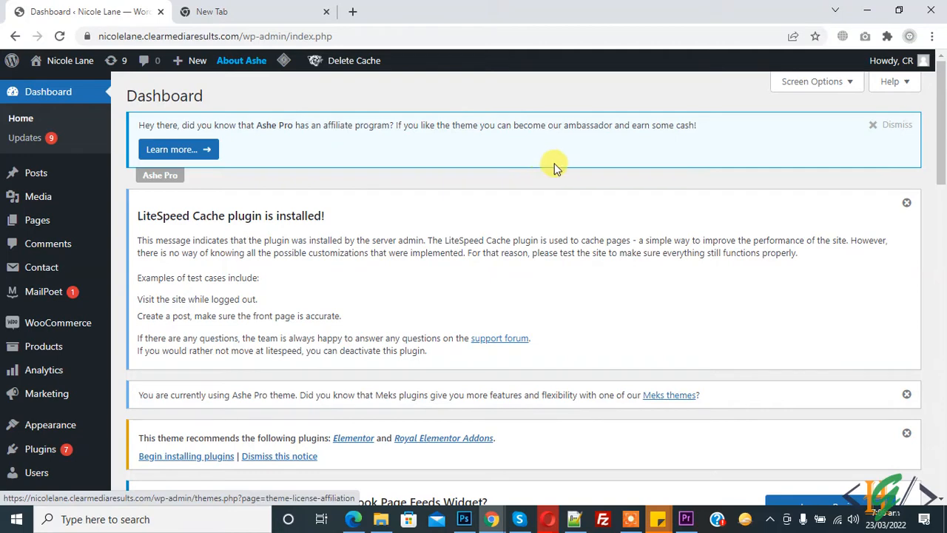
# Step: Go to the WooCommerce store settings from the WordPress admin menu
pyautogui.scroll(-3)
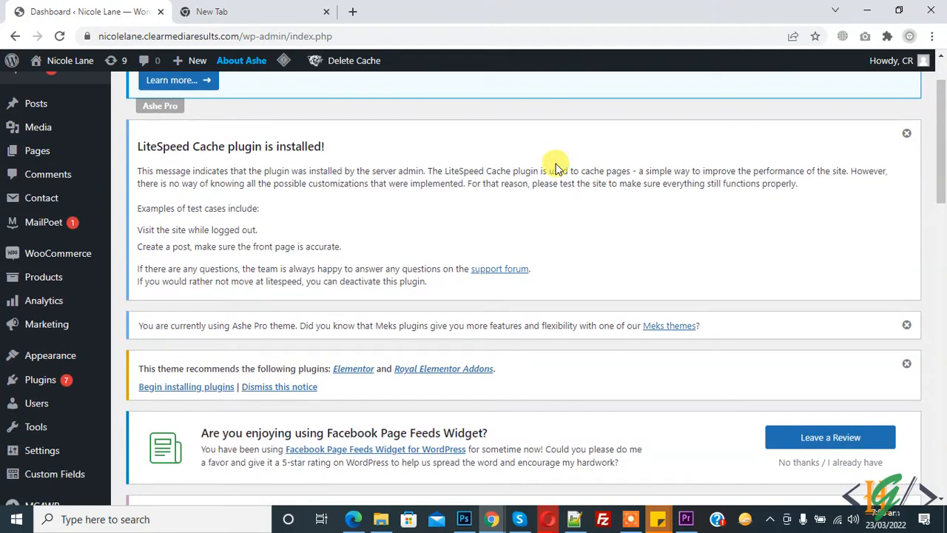
pyautogui.moveTo(577, 161)
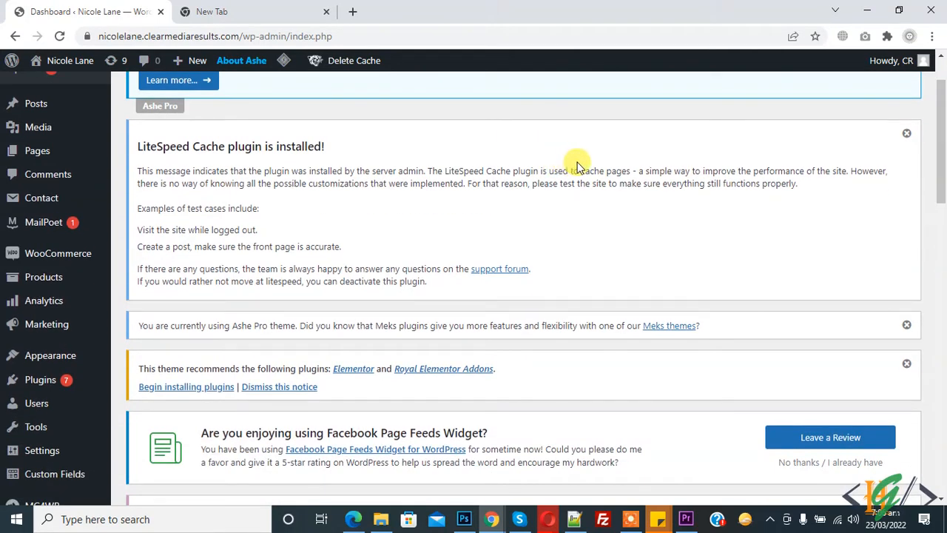
pyautogui.scroll(-3)
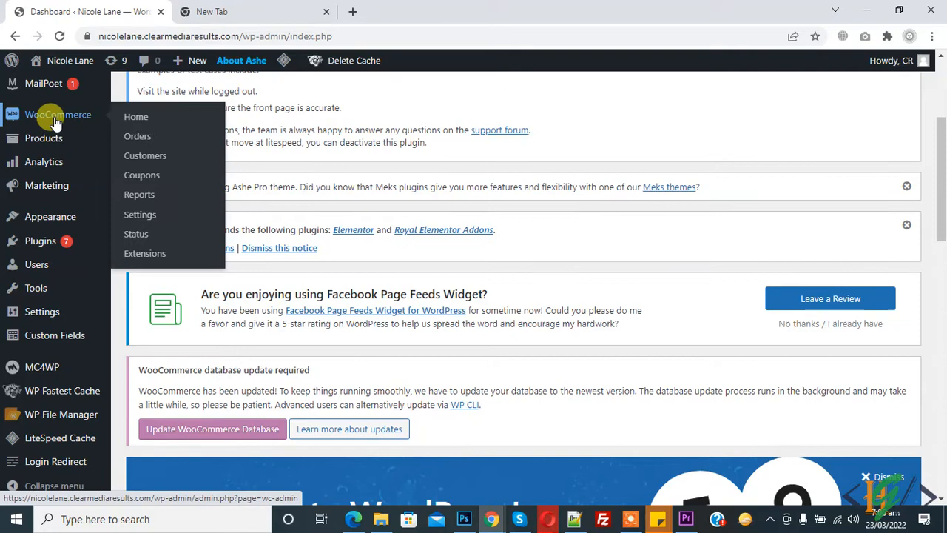
pyautogui.click(139, 215)
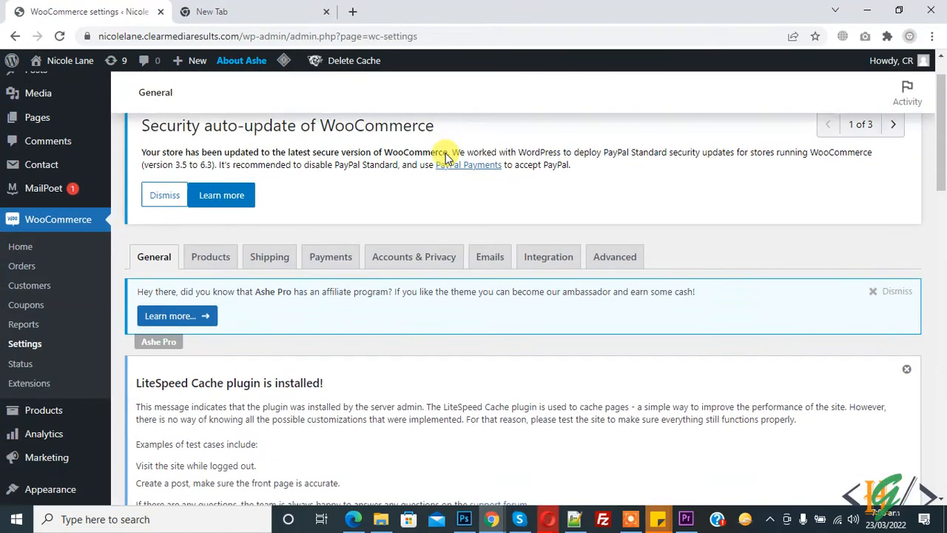
# Step: Switch the settings page to the Accounts & Privacy section
pyautogui.scroll(-3)
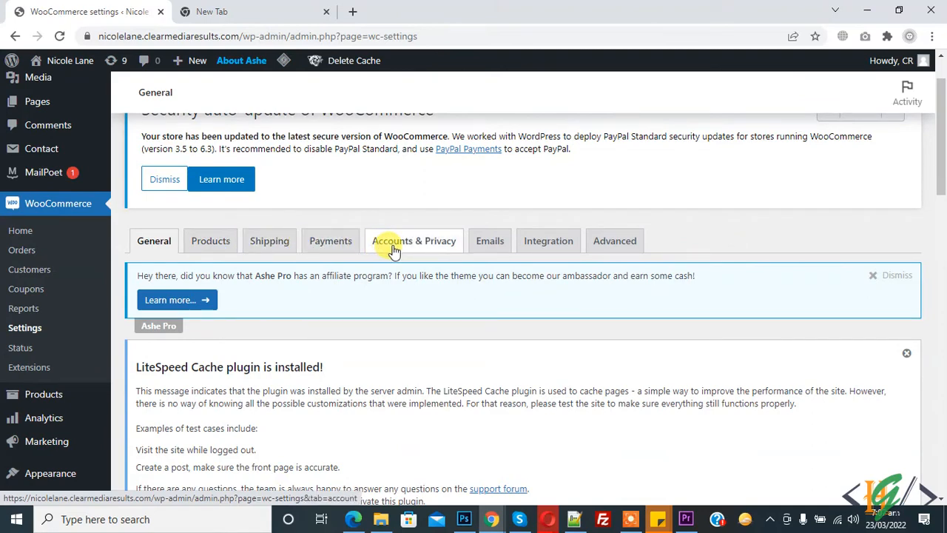
pyautogui.click(413, 240)
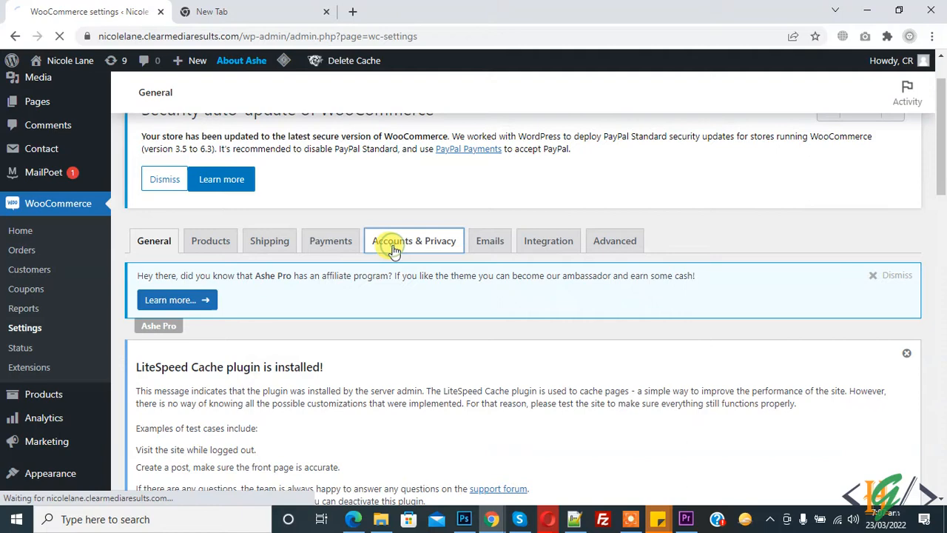
pyautogui.click(413, 241)
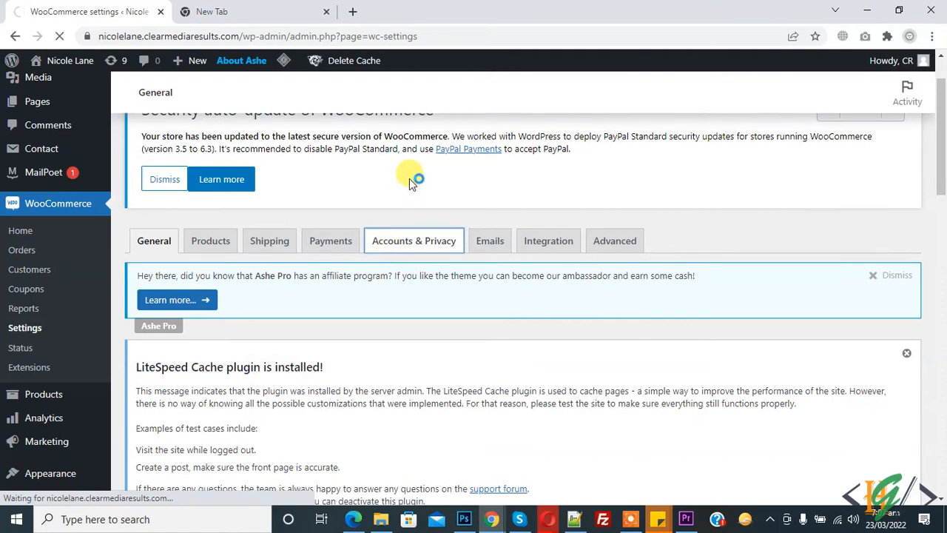
pyautogui.click(413, 240)
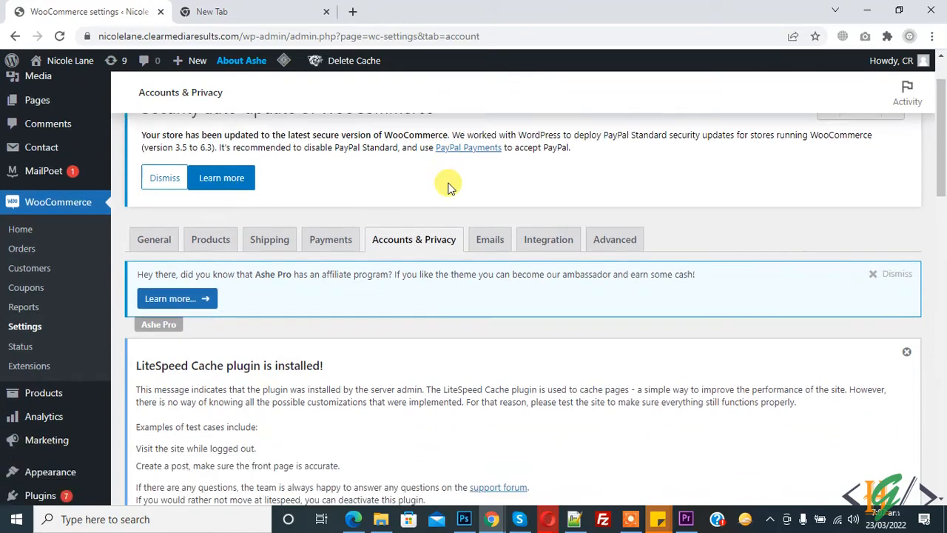
# Step: Review the Guest checkout and account creation checkboxes and save the changes
pyautogui.scroll(-3)
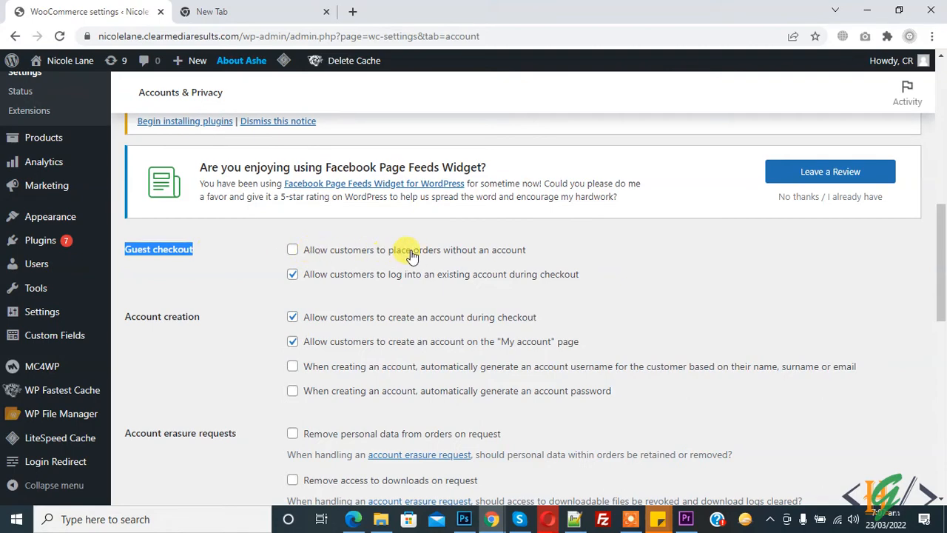
pyautogui.moveTo(332, 260)
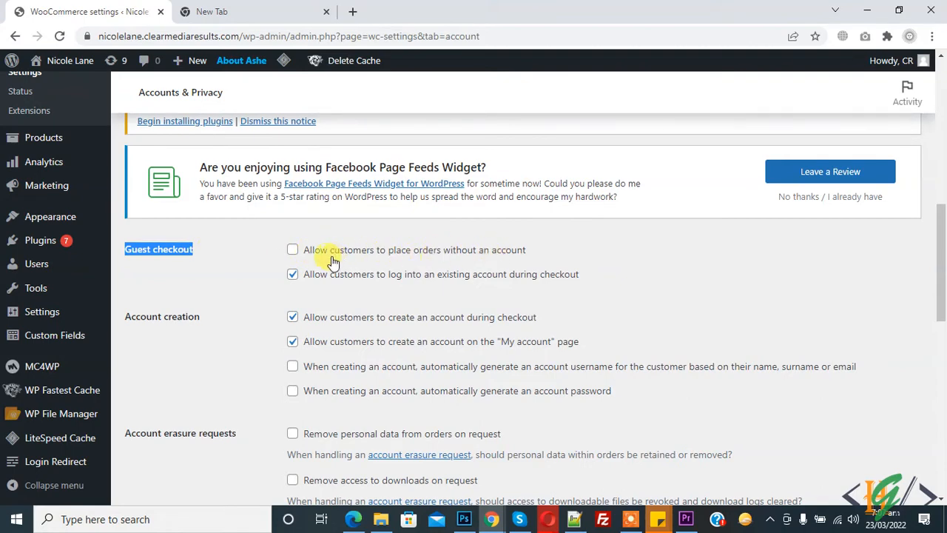
pyautogui.scroll(-3)
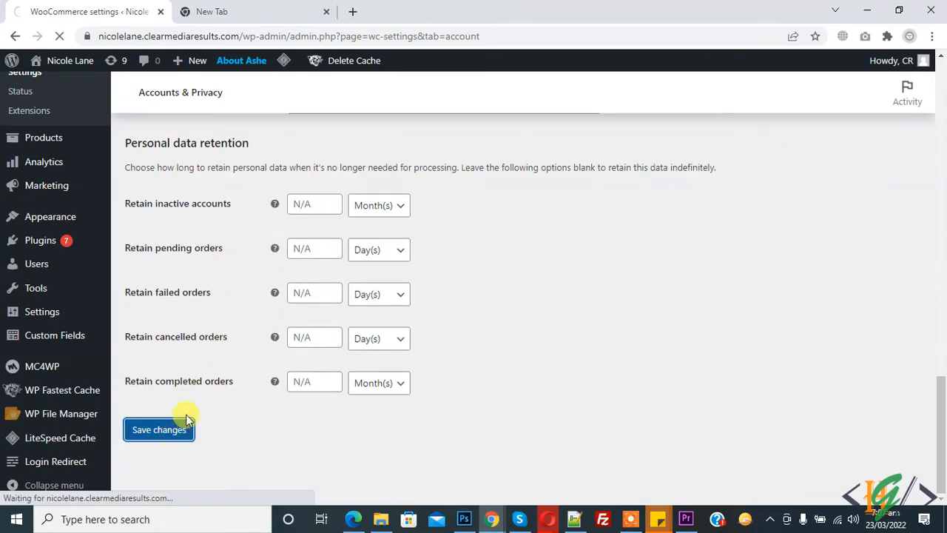
pyautogui.moveTo(337, 233)
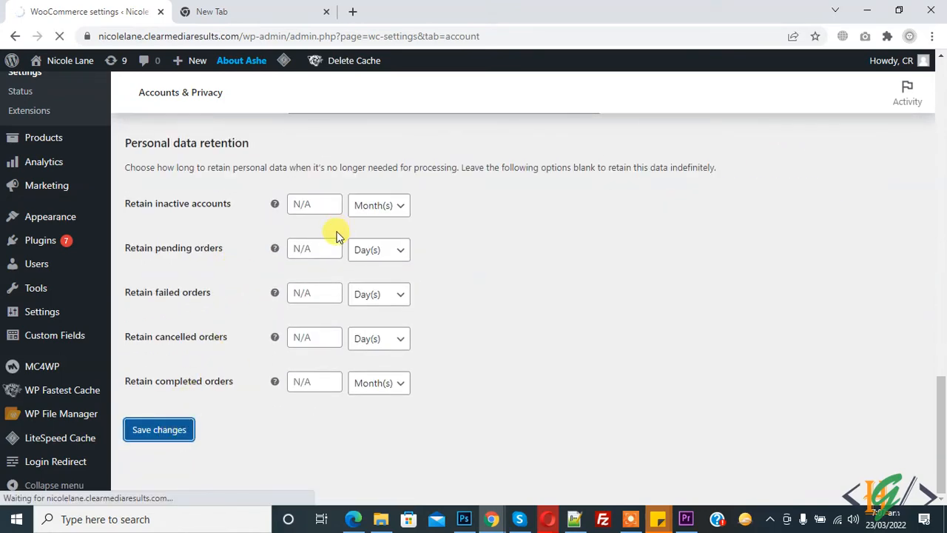
pyautogui.click(158, 430)
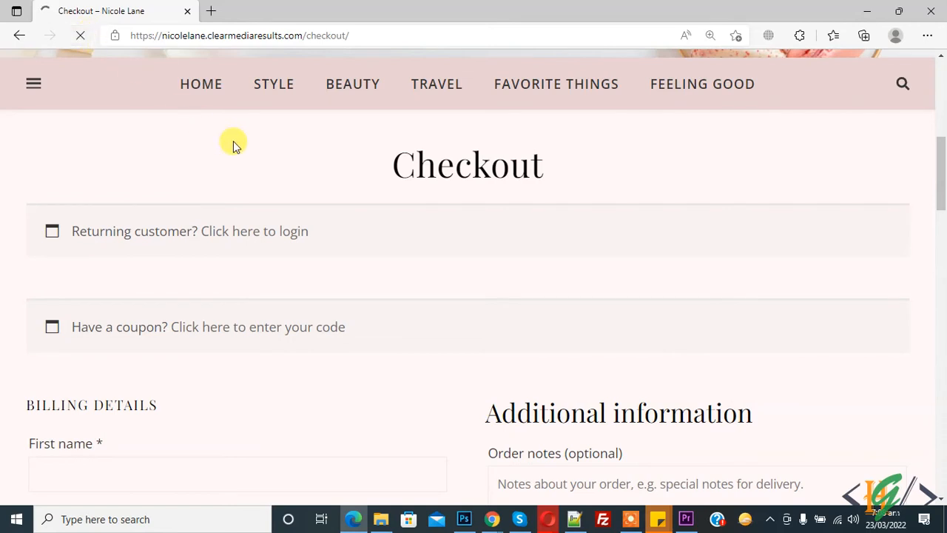
pyautogui.scroll(-3)
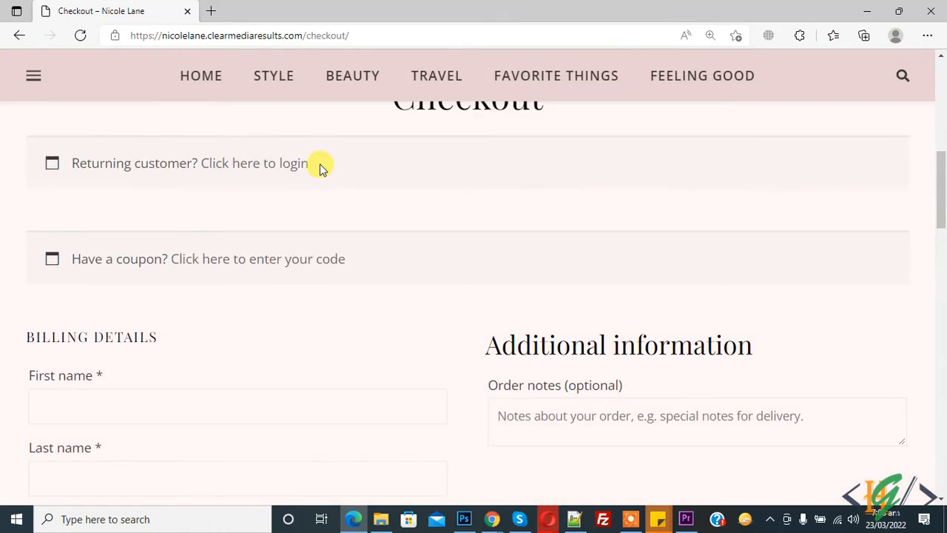
pyautogui.moveTo(403, 216)
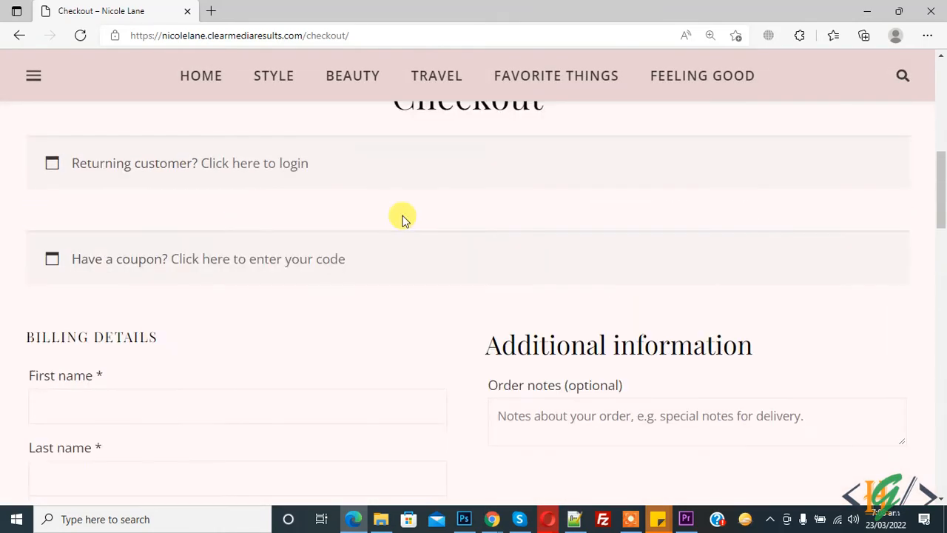
pyautogui.scroll(-3)
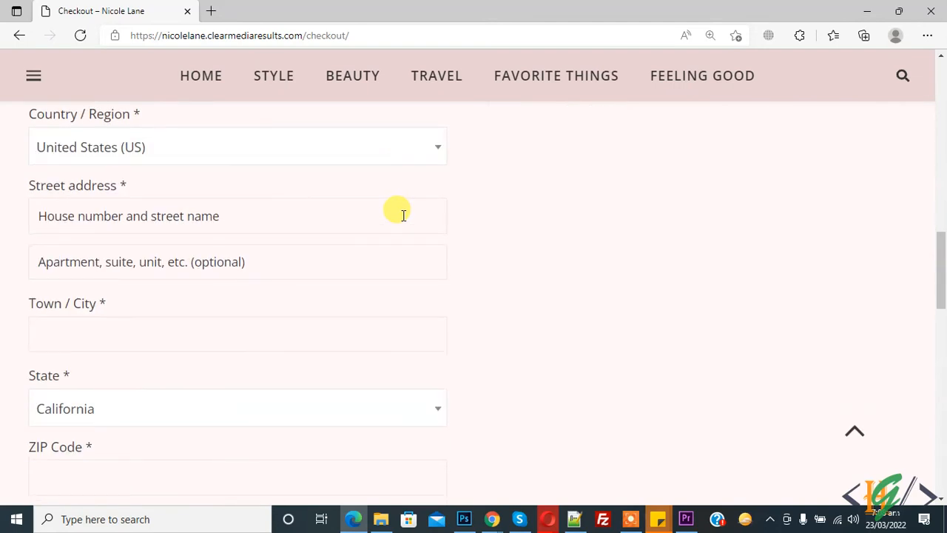
pyautogui.scroll(-3)
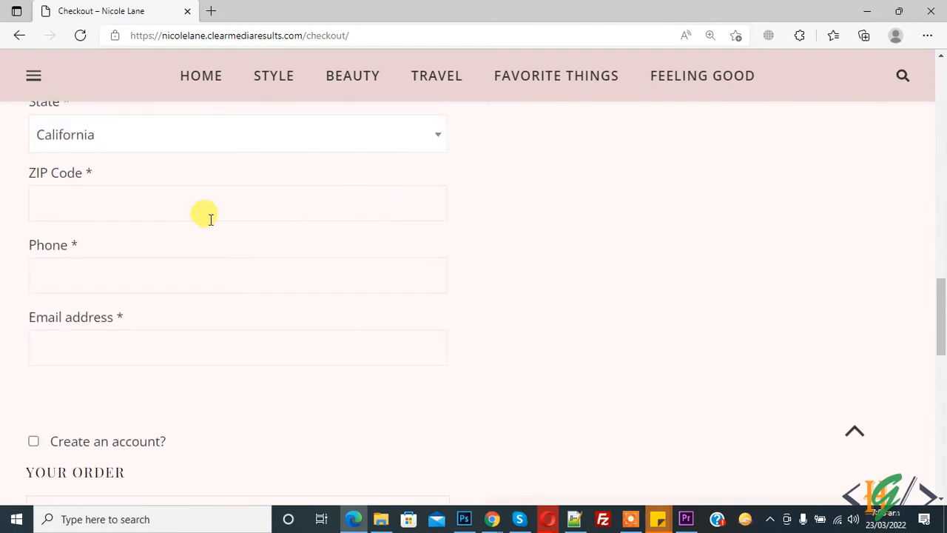
pyautogui.scroll(-3)
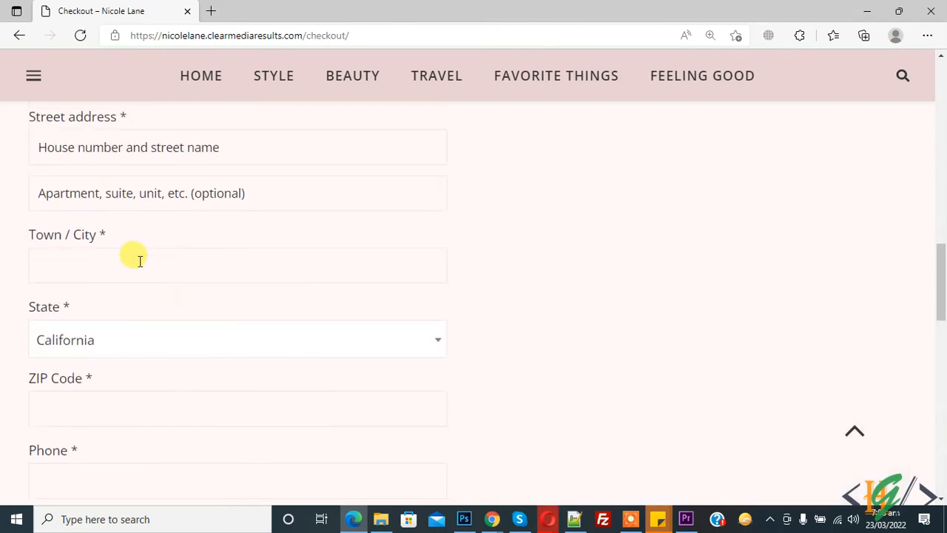
pyautogui.scroll(-3)
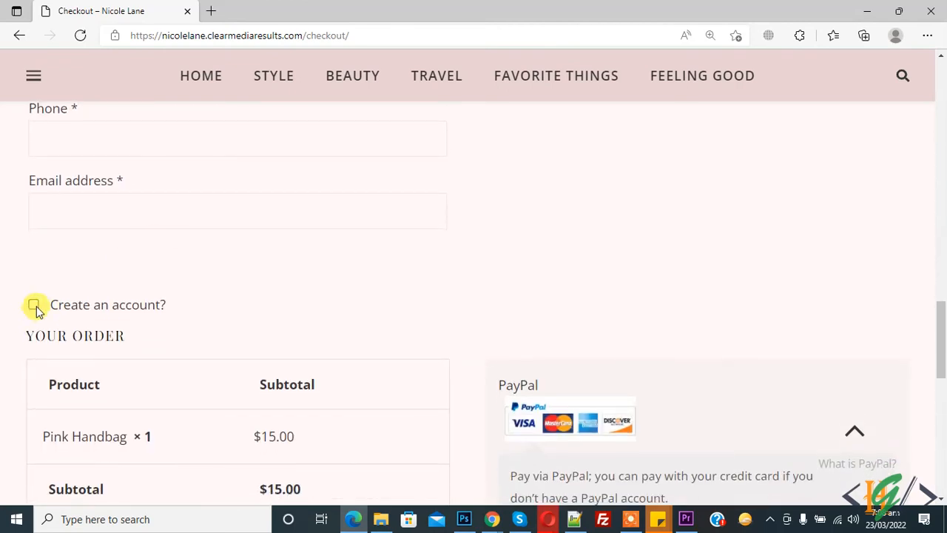
pyautogui.click(34, 304)
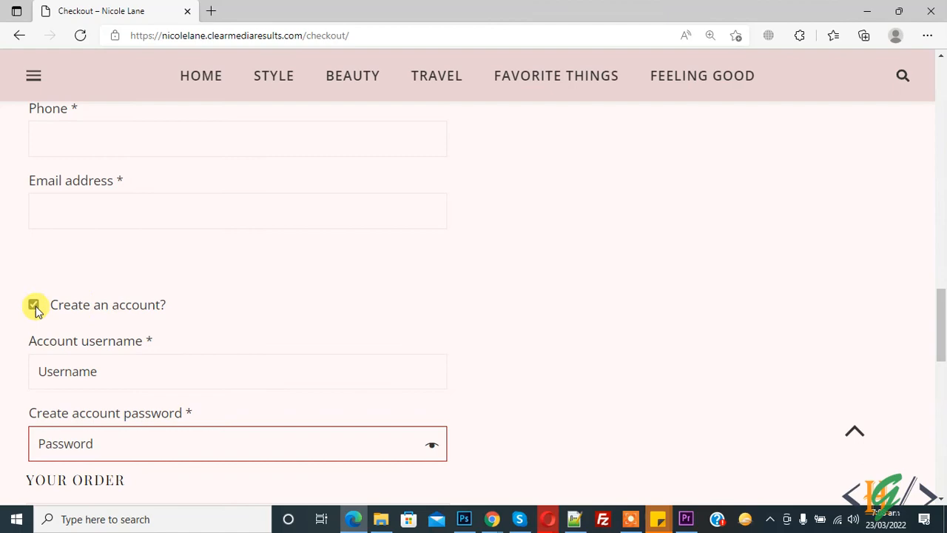
pyautogui.click(34, 304)
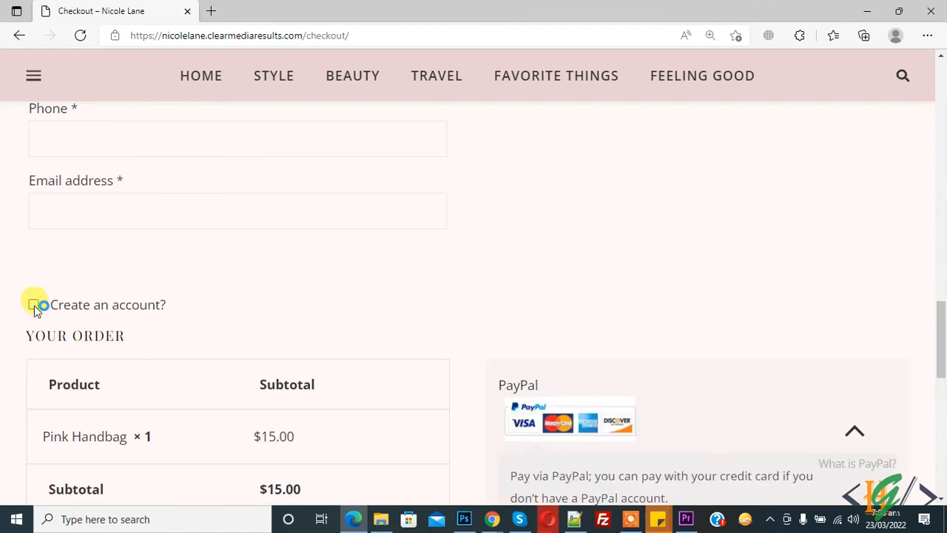
pyautogui.scroll(-3)
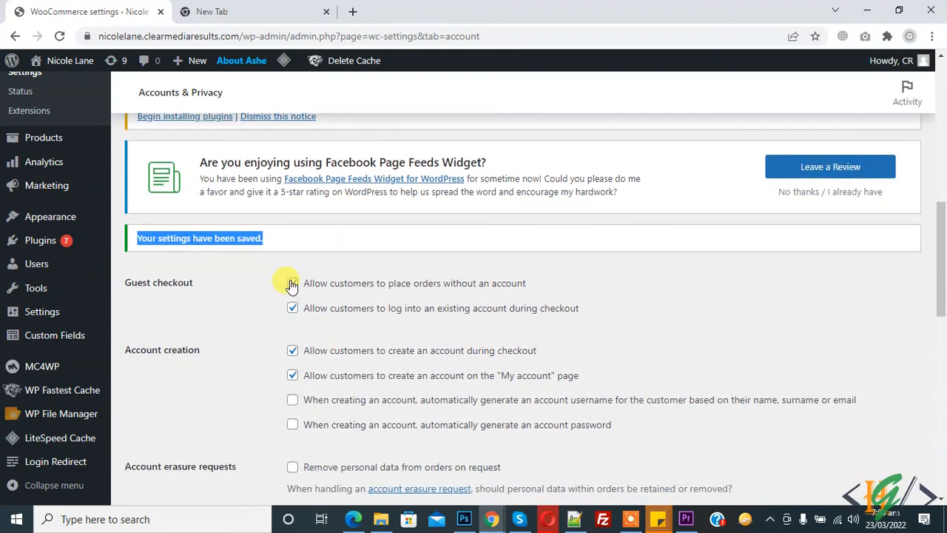
pyautogui.scroll(-3)
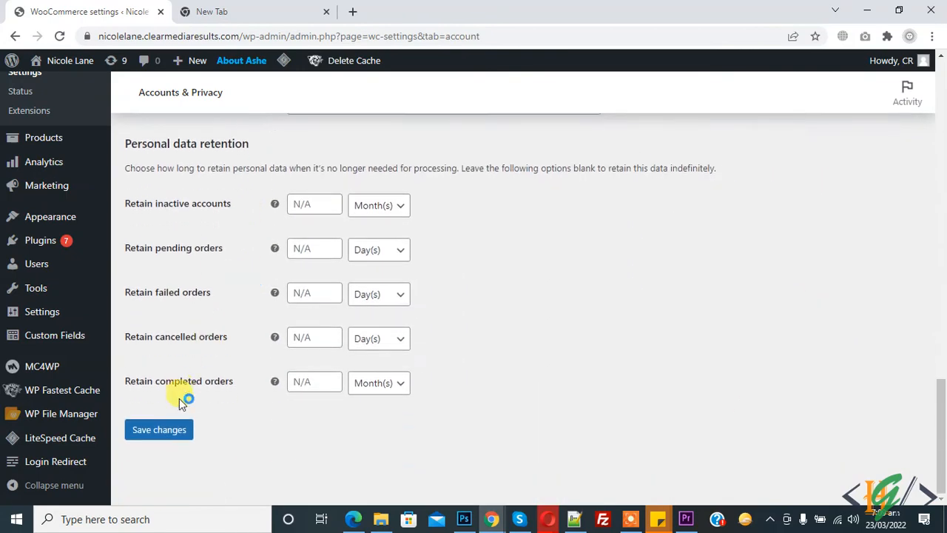